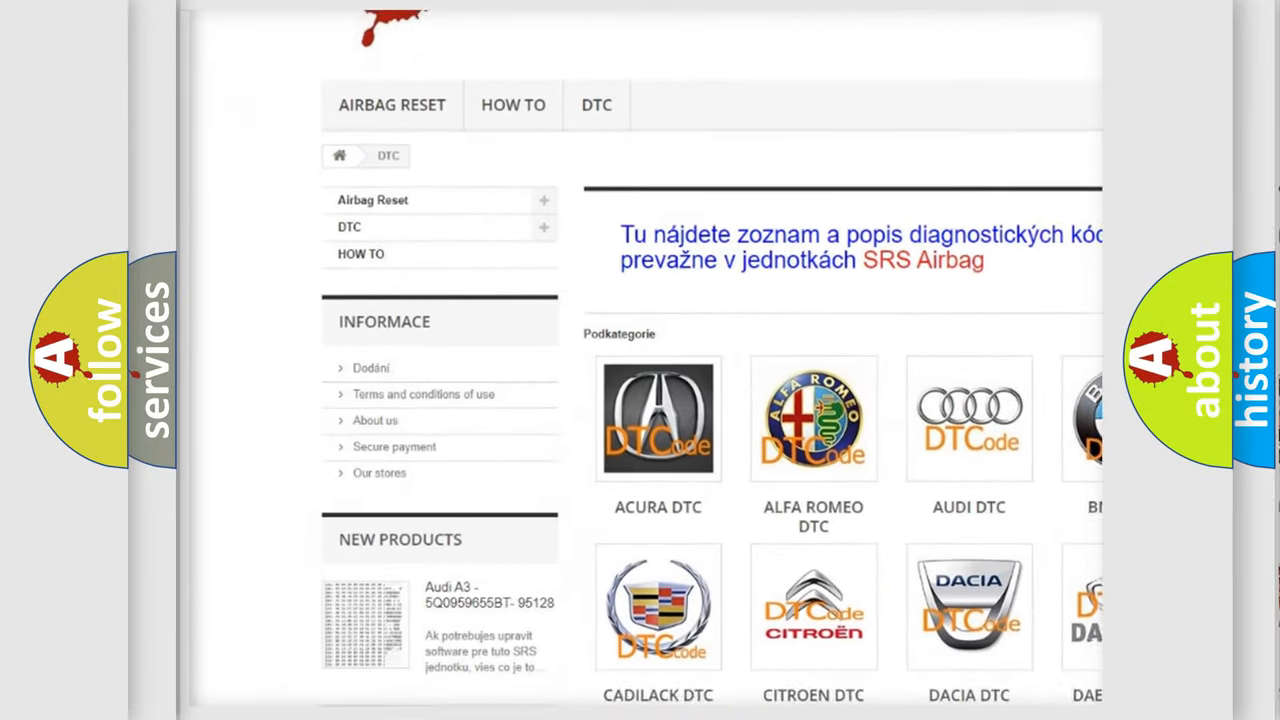
scroll(down, 3)
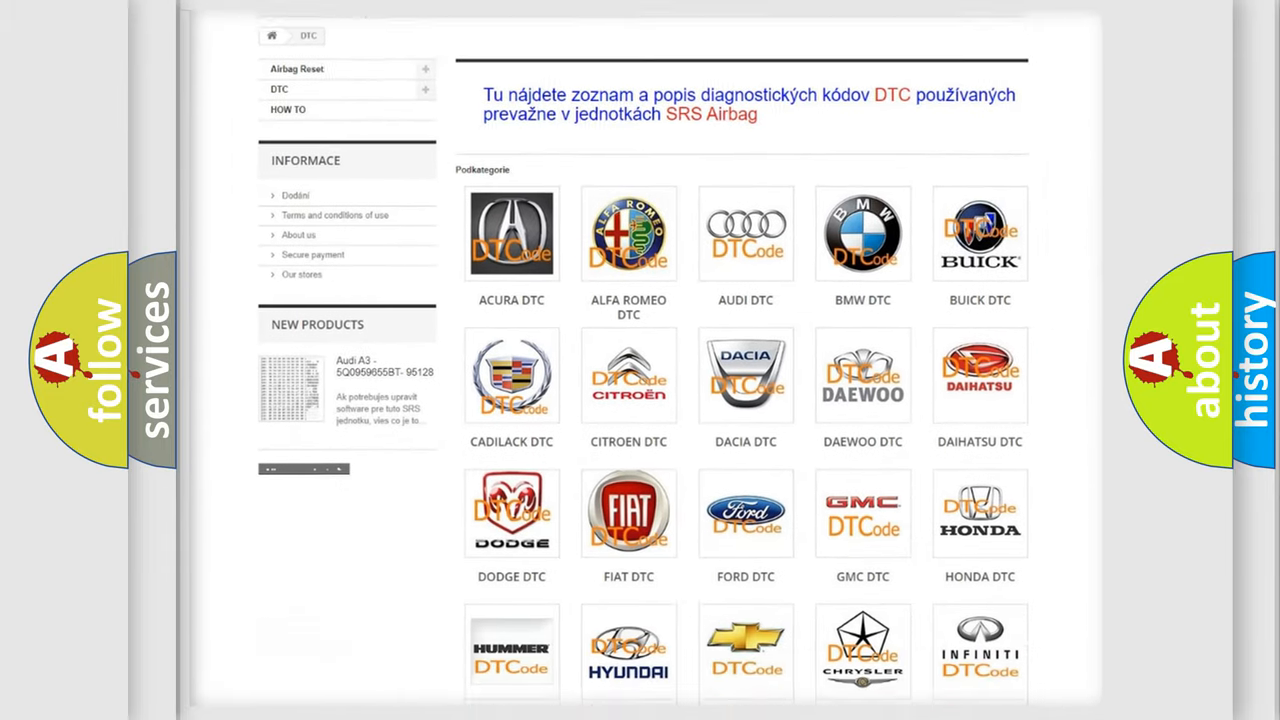
scroll(down, 3)
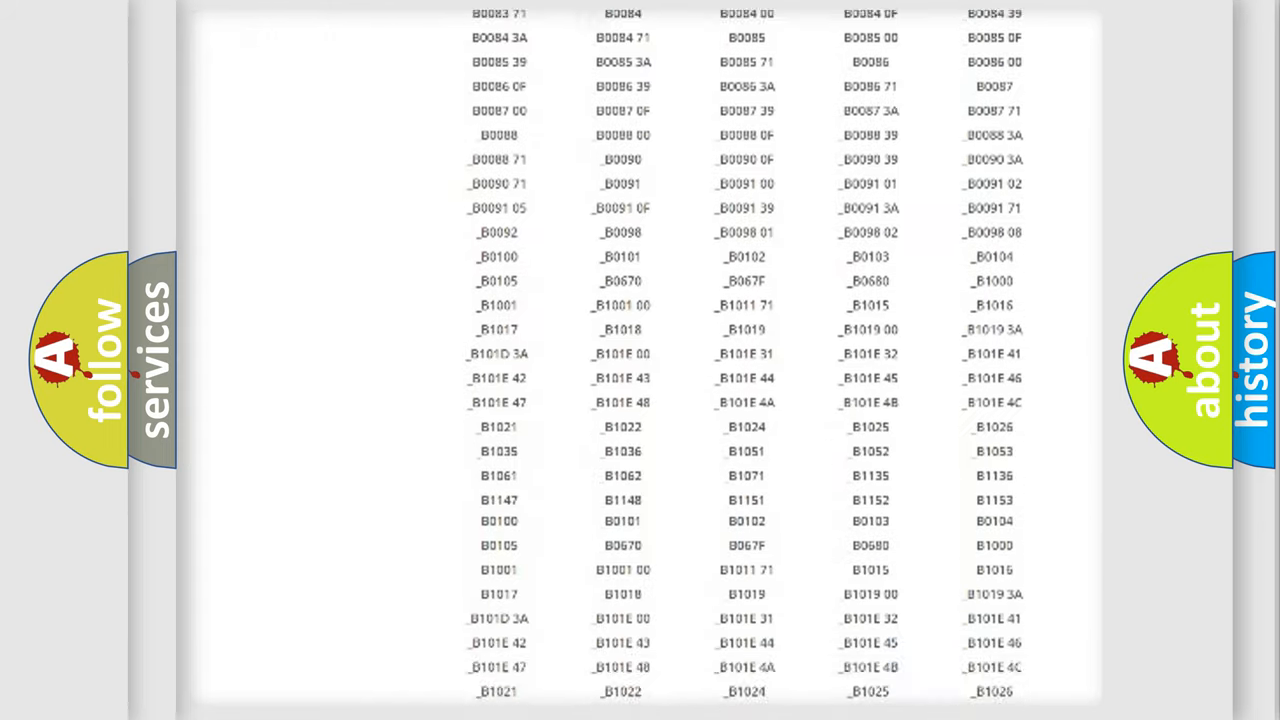
scroll(up, 3)
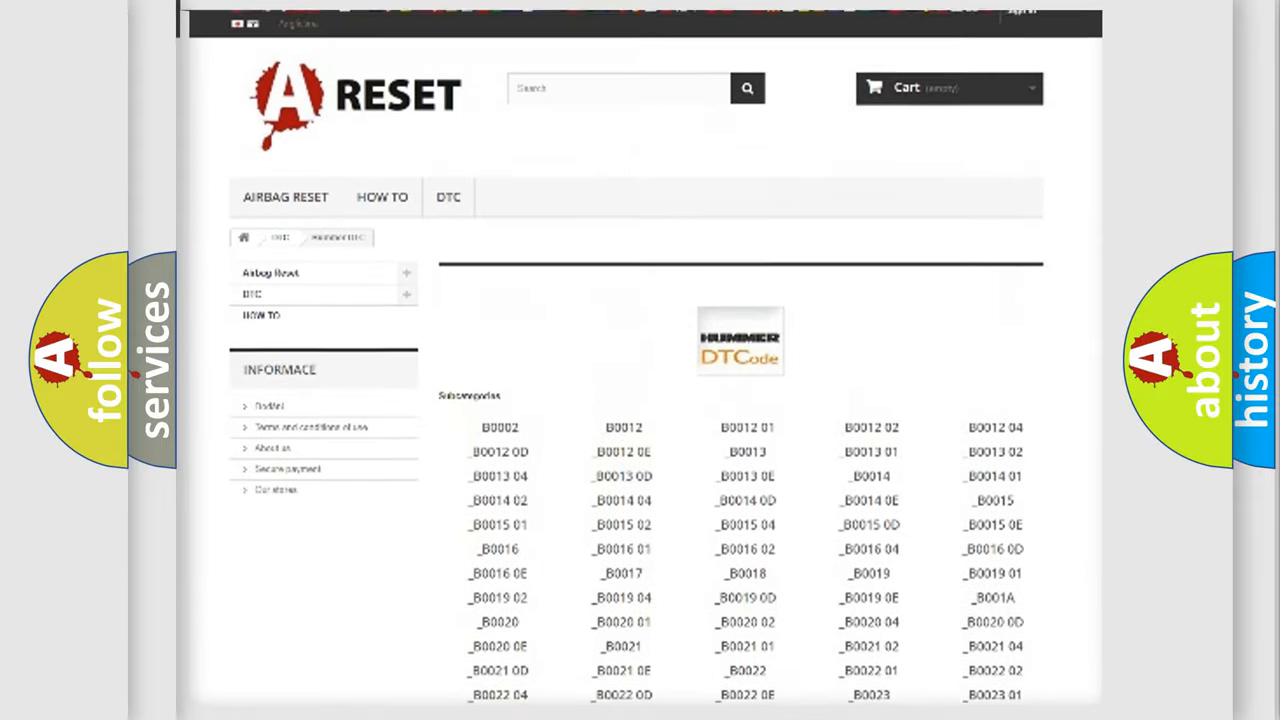
scroll(up, 3)
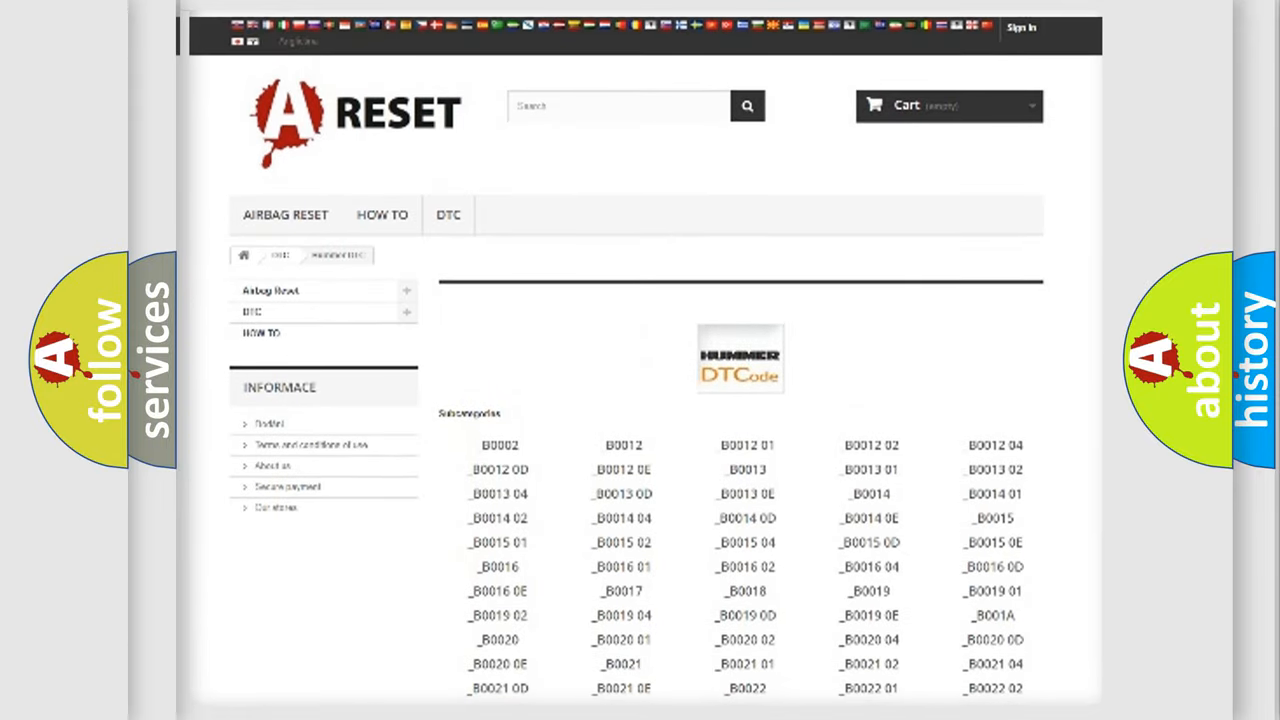